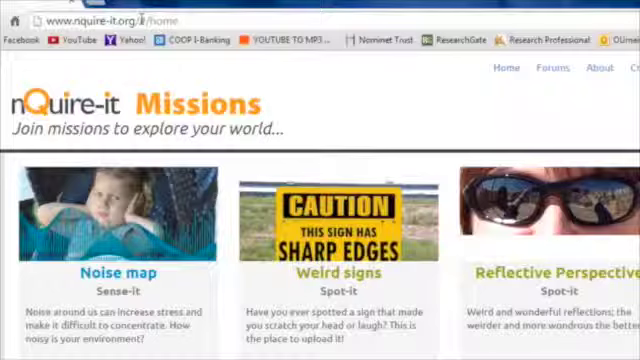
# Open the Weird signs mission card from the missions home page.
pyautogui.click(328, 272)
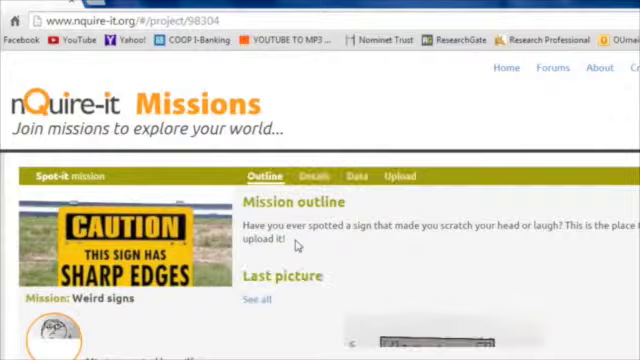
# Read the Weird signs mission's Details, then switch to its Data list of submitted photos.
pyautogui.click(304, 176)
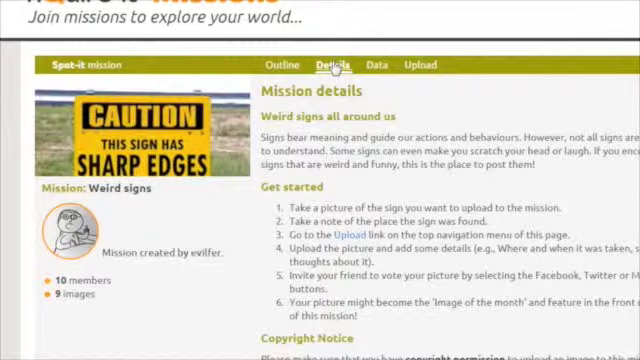
pyautogui.click(376, 68)
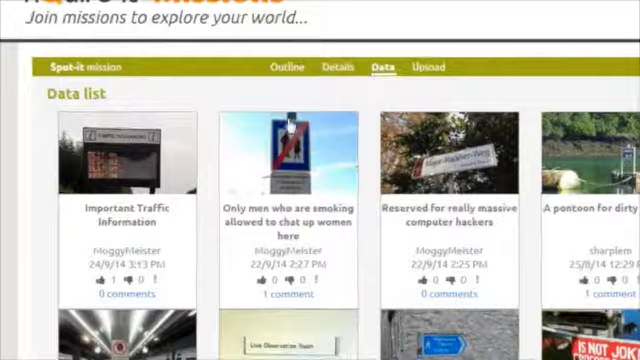
# View the crossed-out men sign photo in full and scroll down its page.
pyautogui.click(284, 160)
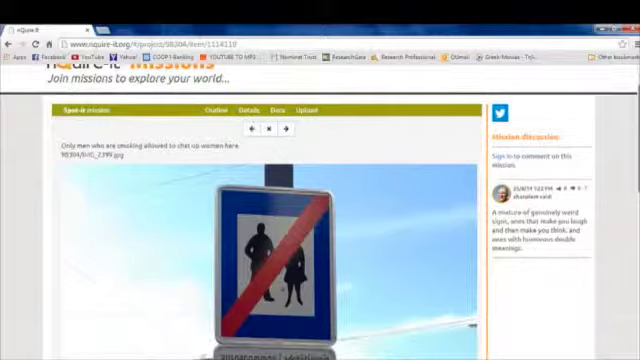
pyautogui.scroll(-3)
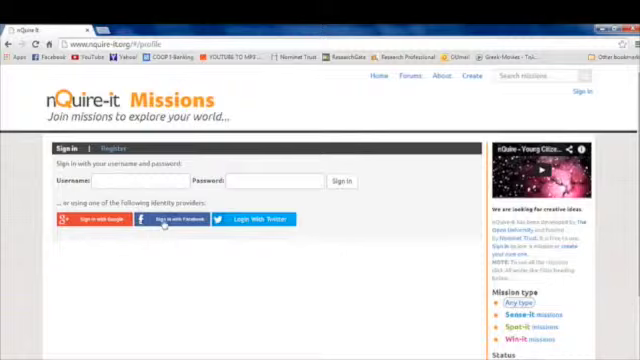
# Sign in through a social account and land back on the missions home page.
pyautogui.click(102, 148)
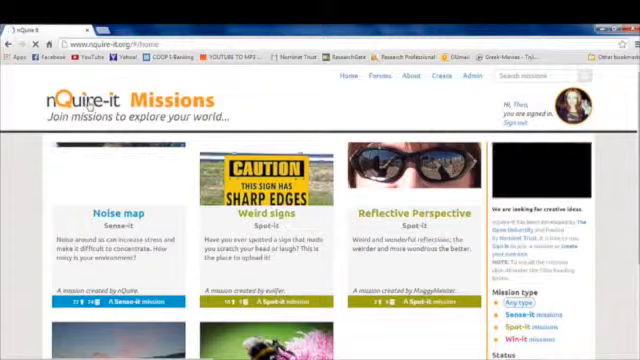
# Open the Noise map mission and show its Data list of submitted sound-level recordings.
pyautogui.click(116, 216)
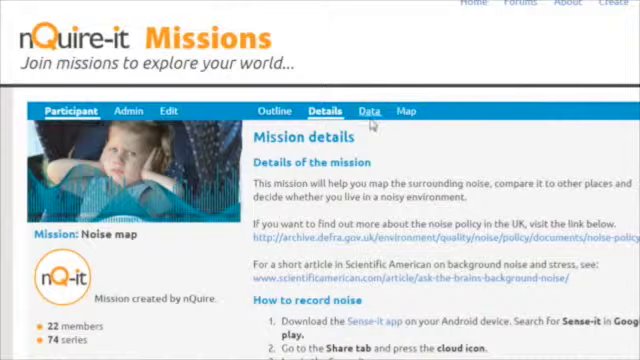
pyautogui.click(370, 112)
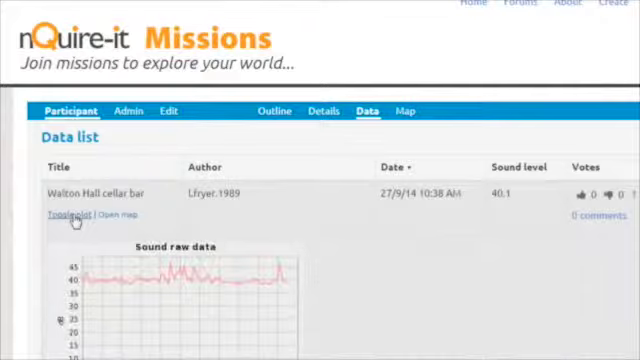
# Go to the Create page and scroll through the Sense-it, Spot-it and Win-it mission types.
pyautogui.click(116, 216)
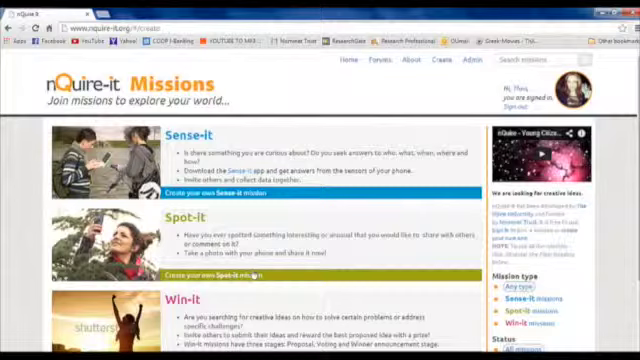
pyautogui.scroll(-3)
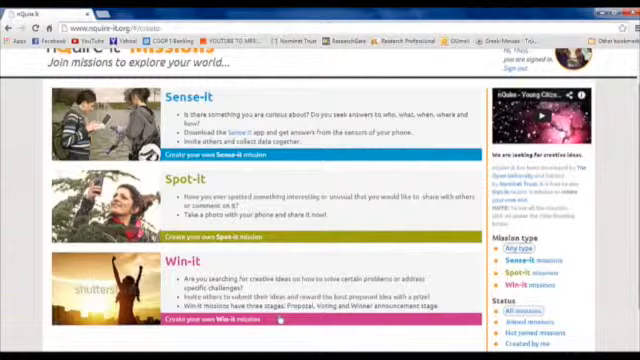